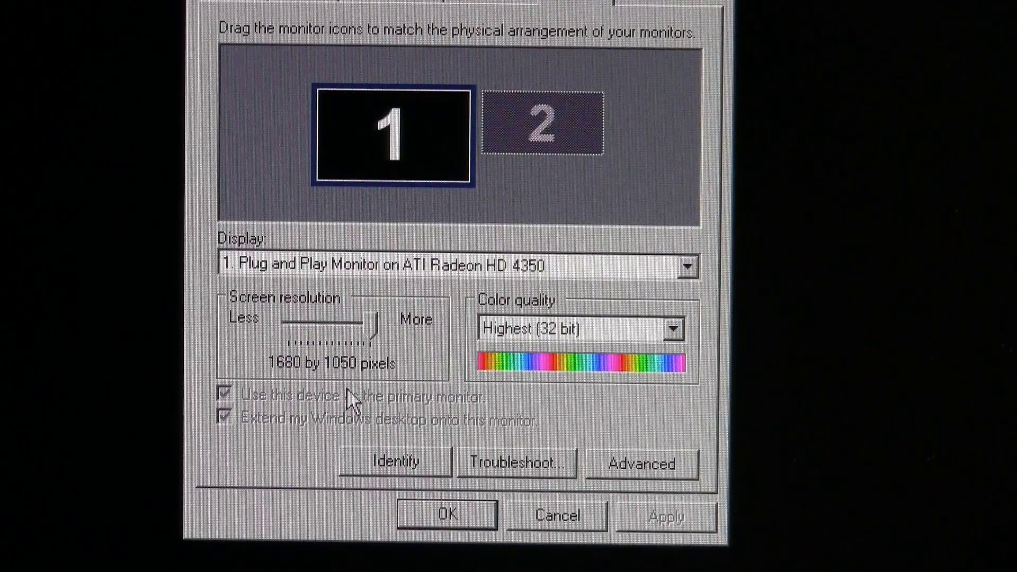
{"action": "mouse_move", "coordinate": [524, 96]}
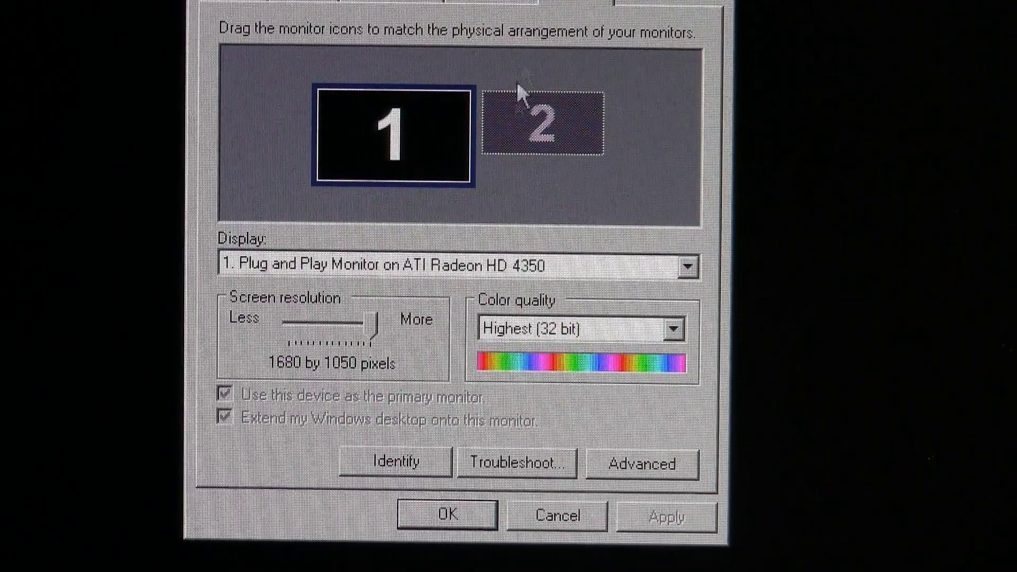
{"action": "mouse_move", "coordinate": [548, 7]}
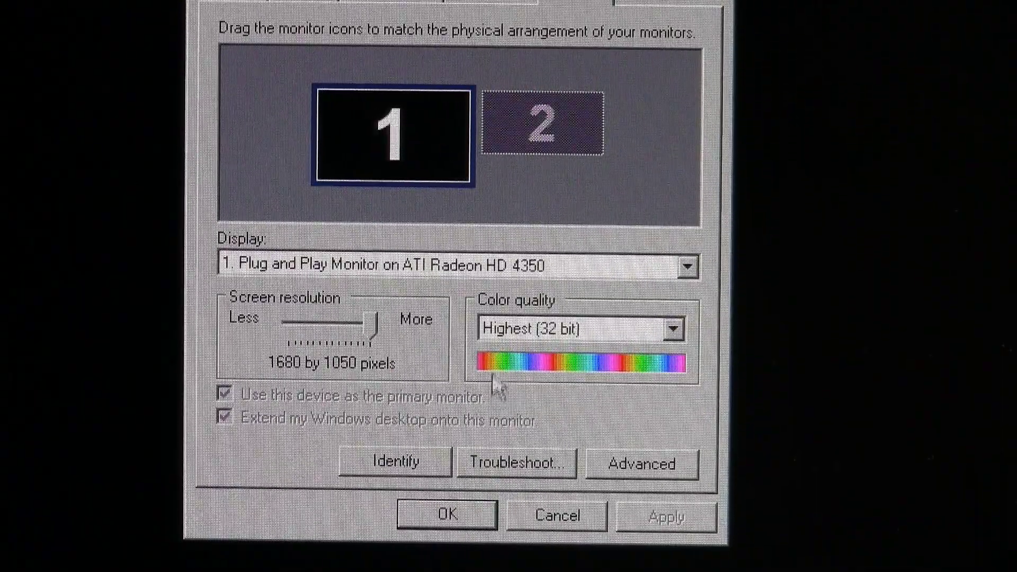
Step: Switch between monitor icons 1 and 2 to compare the primary 1680 by 1050 display with inactive display 2 at 1366 by 768
{"action": "left_click", "coordinate": [541, 123]}
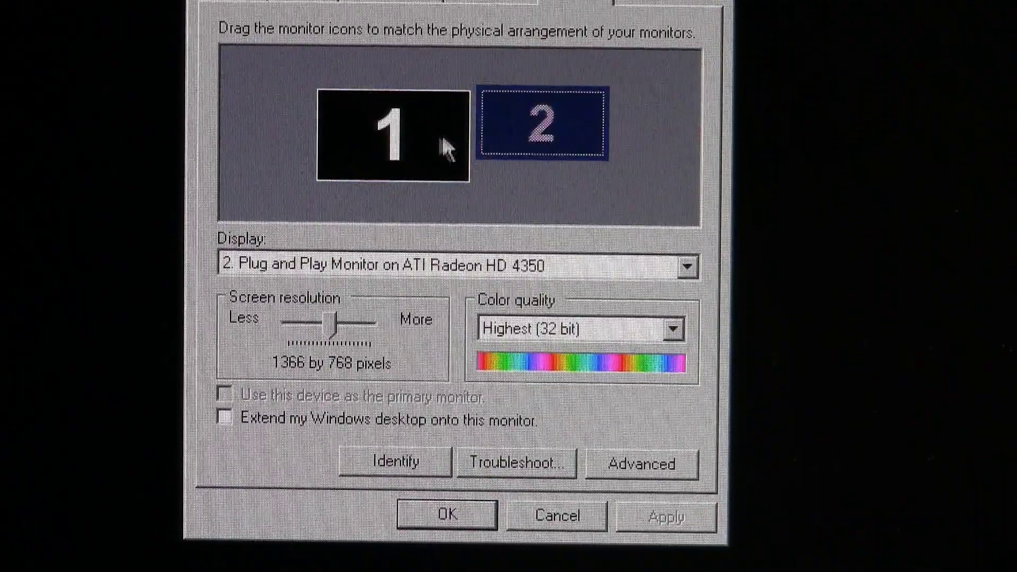
{"action": "left_click", "coordinate": [392, 137]}
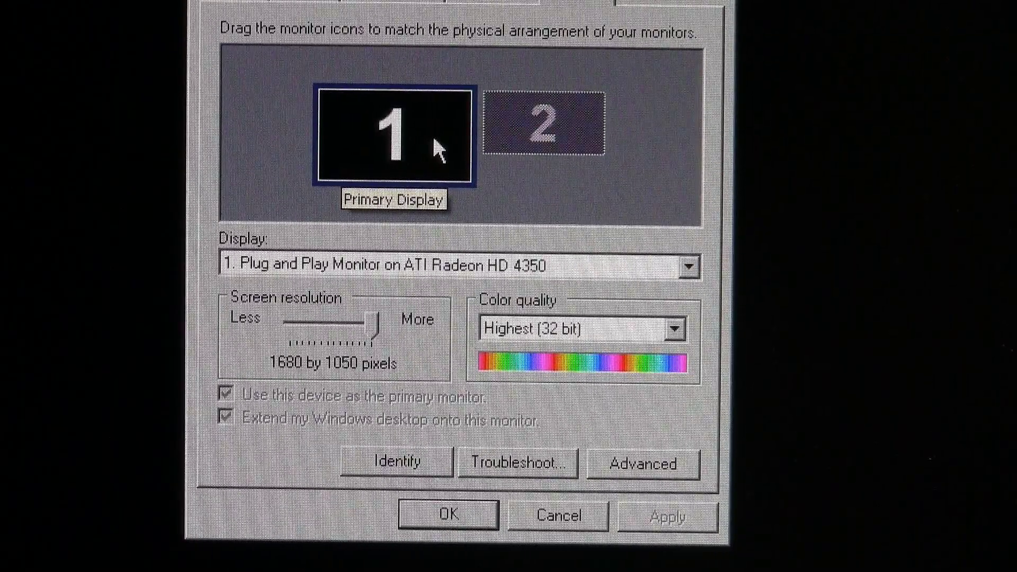
{"action": "mouse_move", "coordinate": [376, 363]}
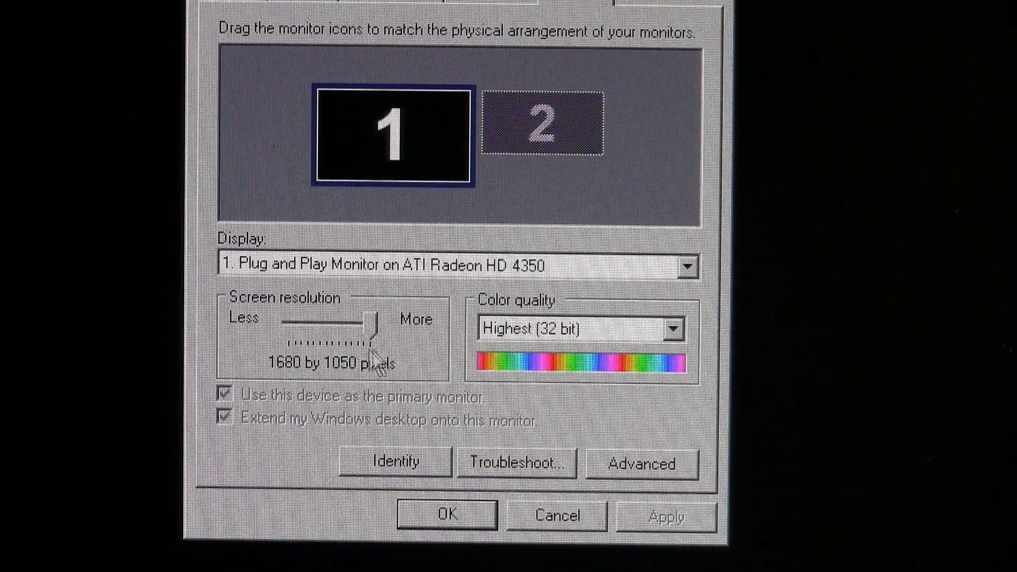
{"action": "mouse_move", "coordinate": [354, 191]}
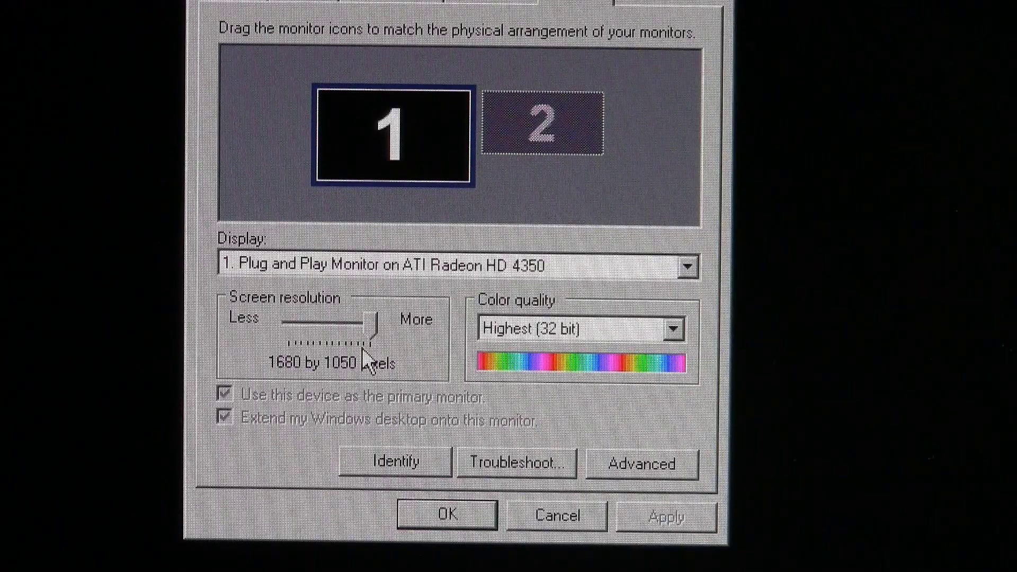
{"action": "left_click", "coordinate": [542, 121]}
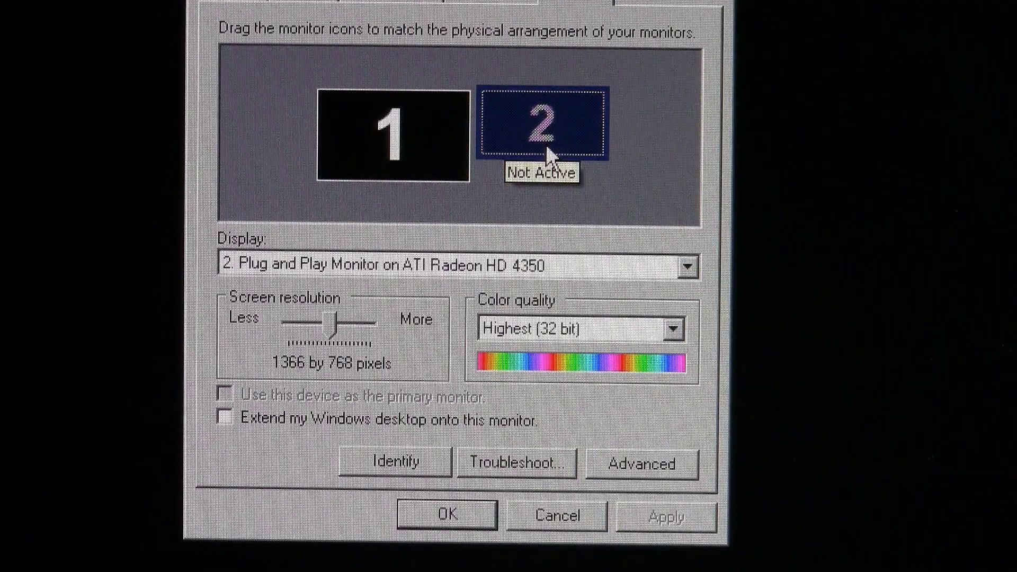
{"action": "mouse_move", "coordinate": [559, 159]}
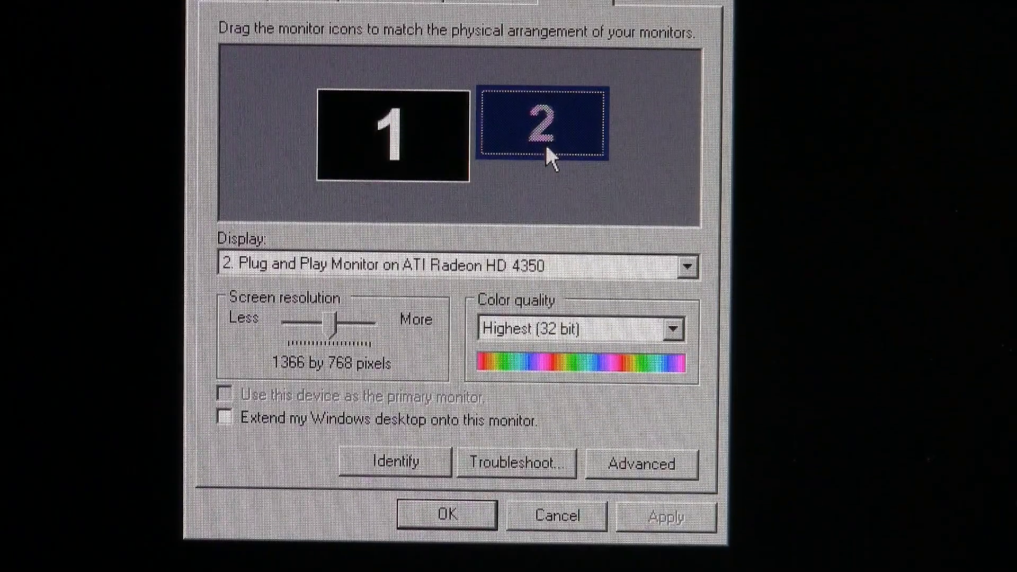
Step: Mark display 2 as Attached from its context menu so the desktop extends onto it, then select monitor 1
{"action": "right_click", "coordinate": [542, 123]}
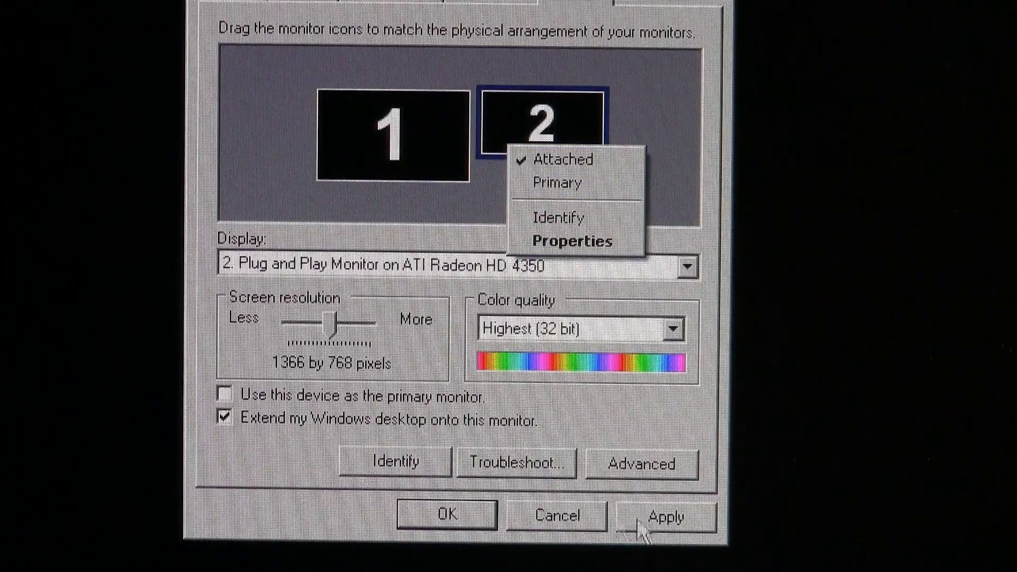
{"action": "left_click", "coordinate": [665, 516]}
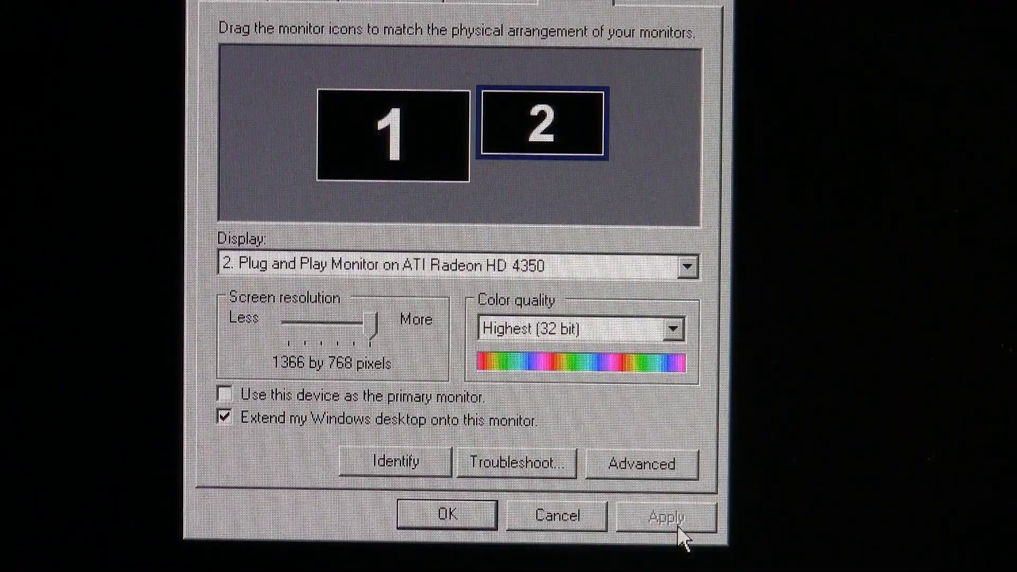
{"action": "left_click", "coordinate": [392, 123]}
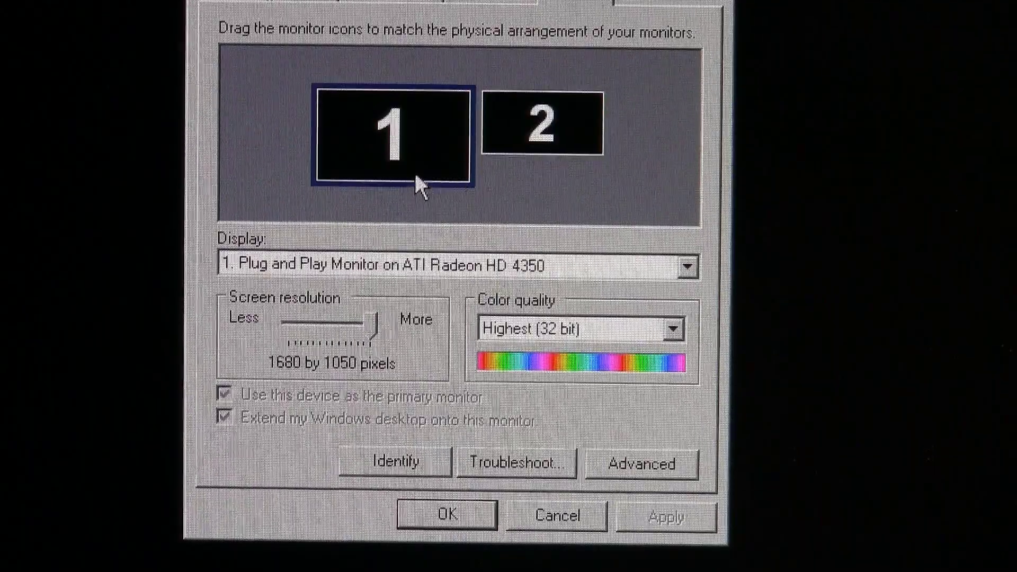
Step: Select monitor icon 2 to confirm it is extended at 1366 by 768 pixels
{"action": "left_click", "coordinate": [543, 122]}
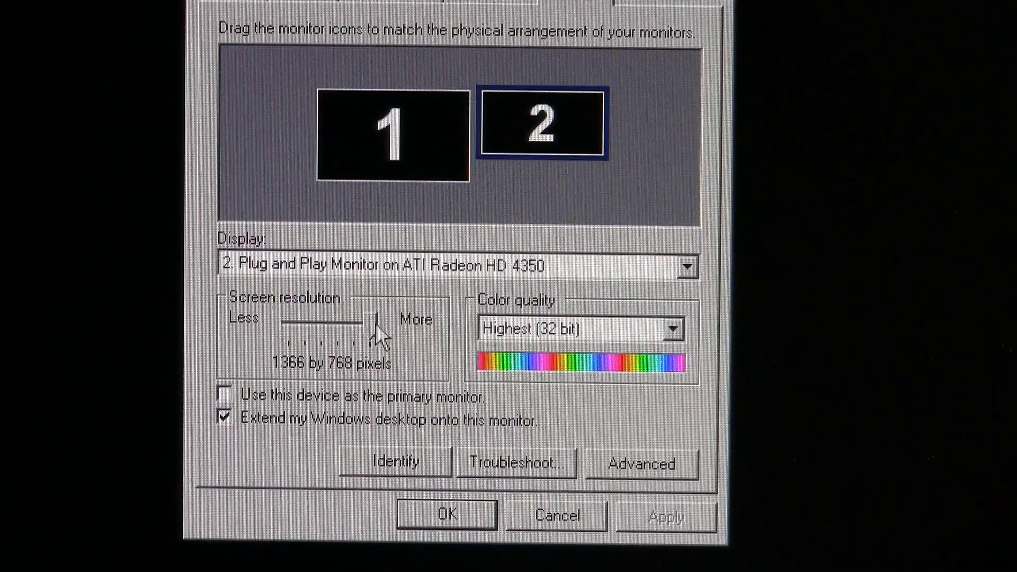
{"action": "mouse_move", "coordinate": [400, 327]}
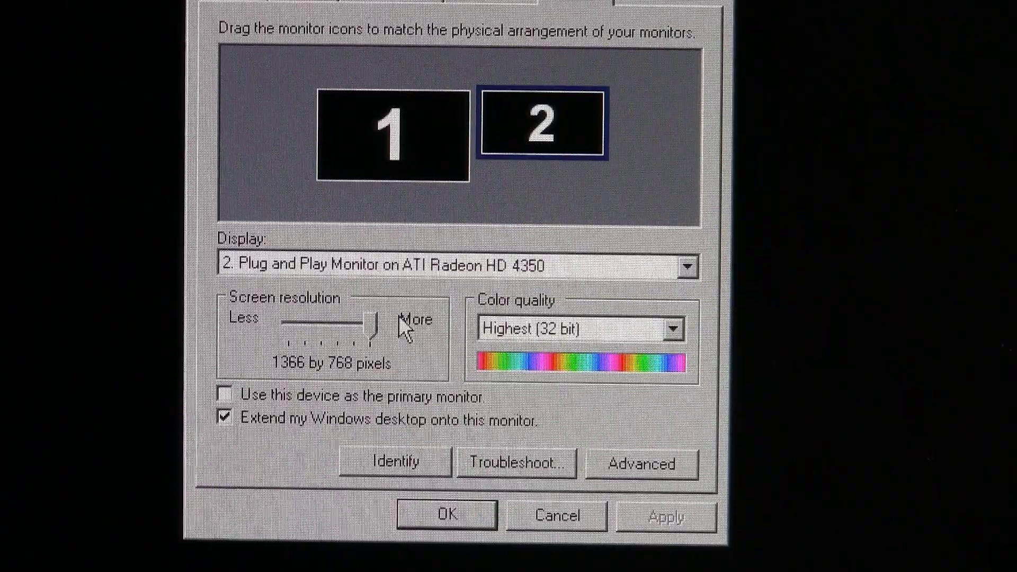
{"action": "mouse_move", "coordinate": [483, 117]}
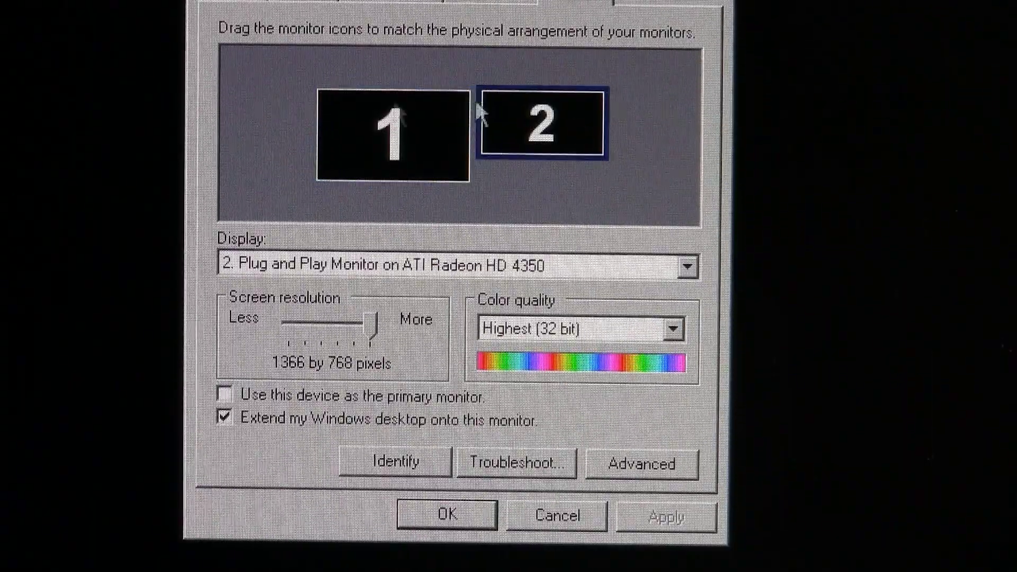
{"action": "mouse_move", "coordinate": [519, 129]}
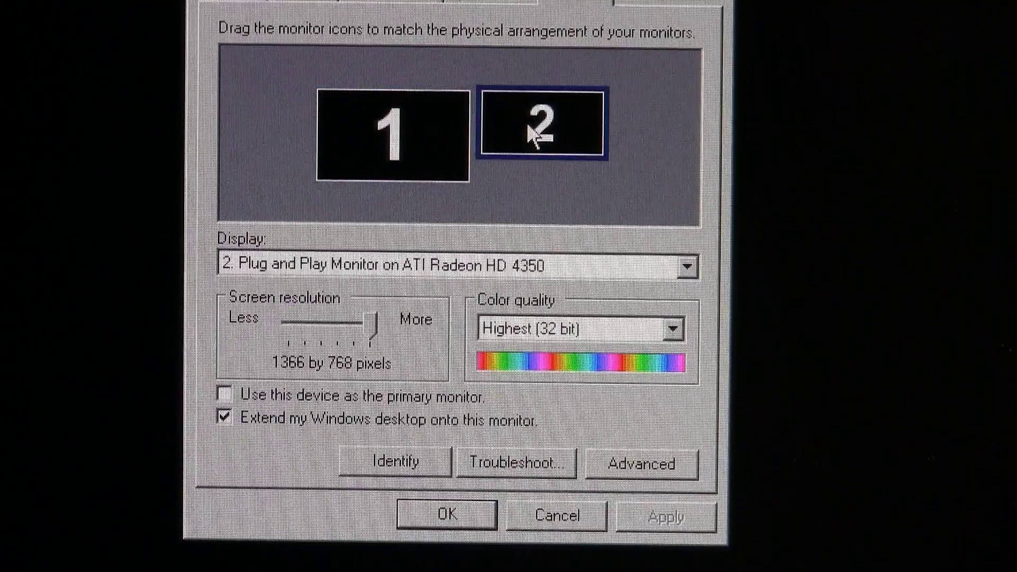
{"action": "mouse_move", "coordinate": [541, 123]}
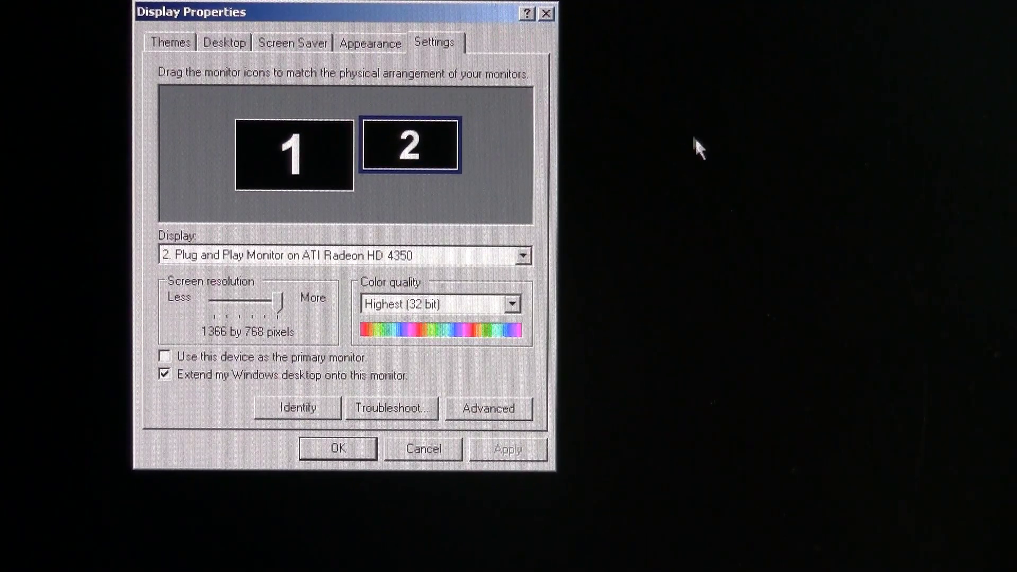
{"action": "mouse_move", "coordinate": [935, 121]}
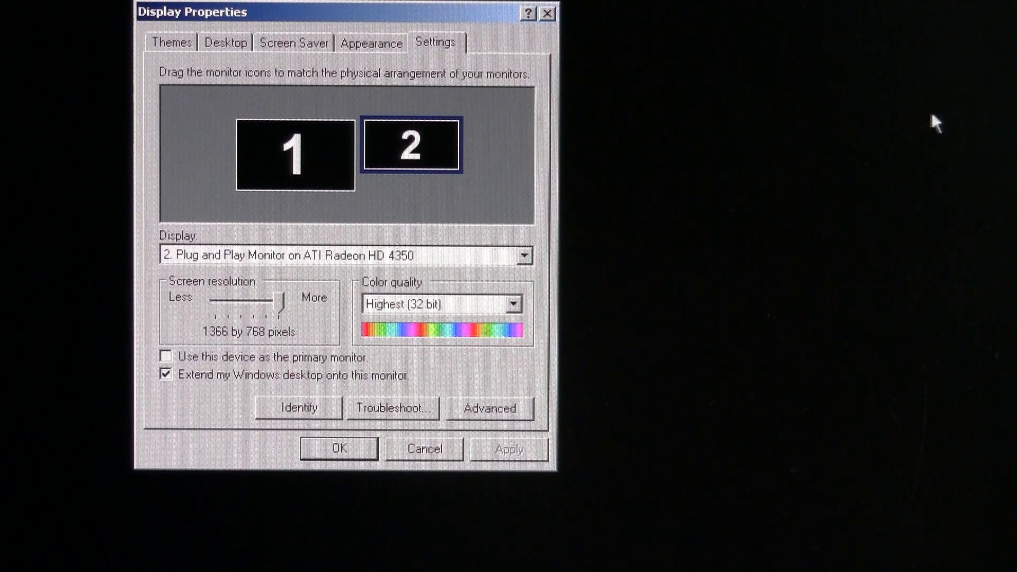